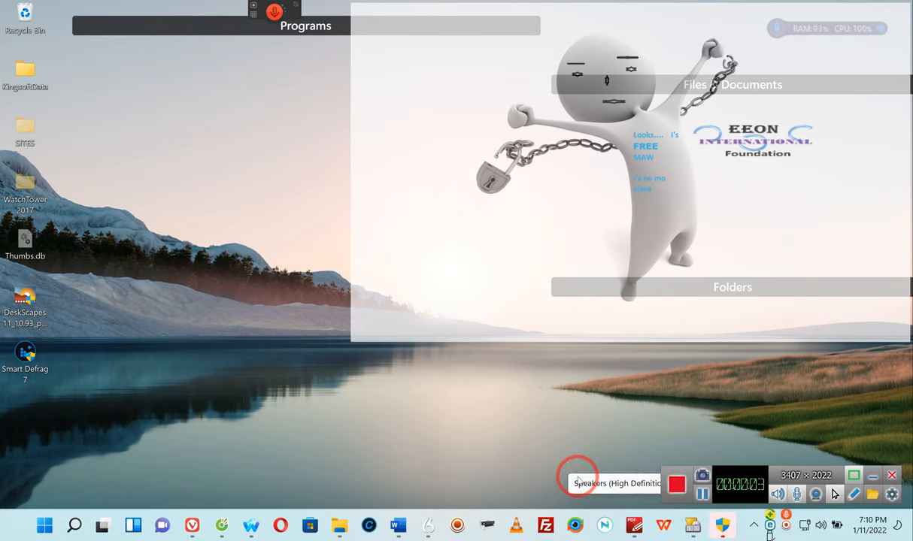
mouse_move(498, 459)
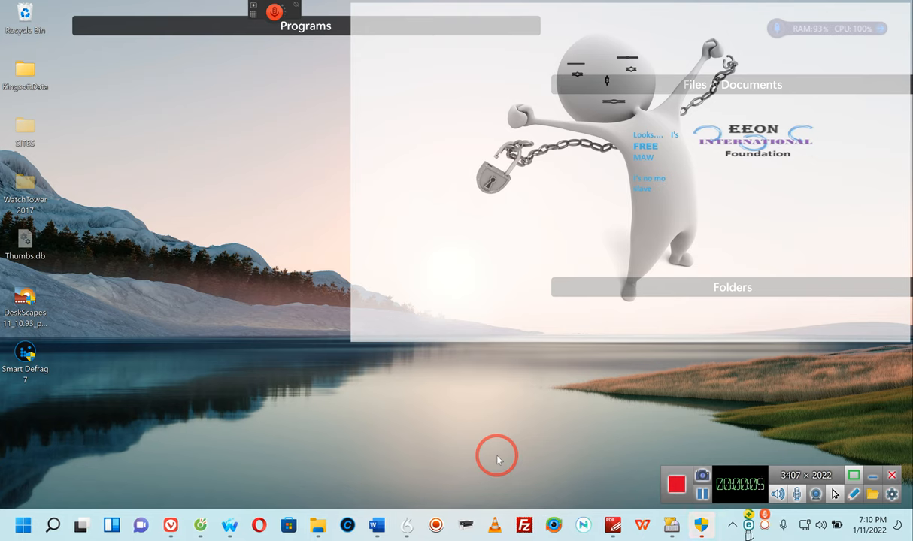